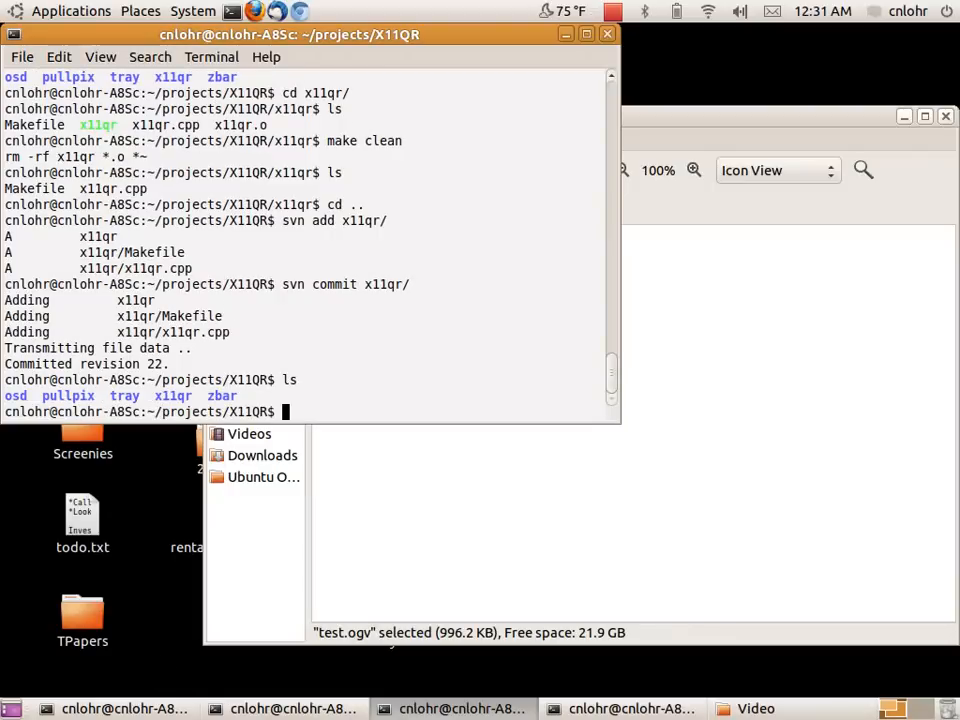
{"action": "type", "text": "cd x11qr/"}
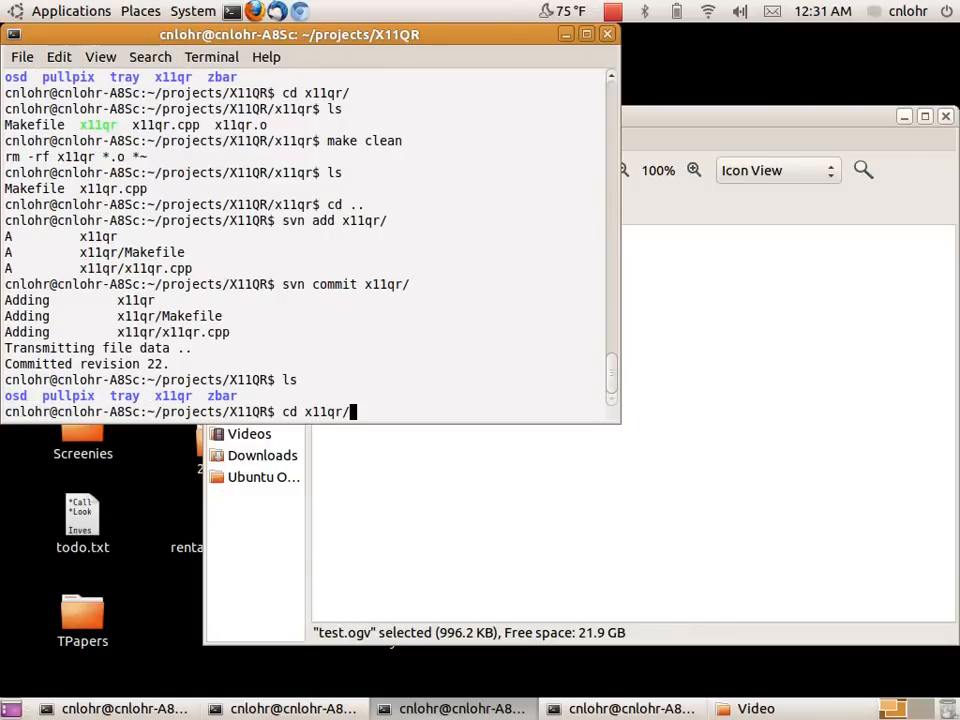